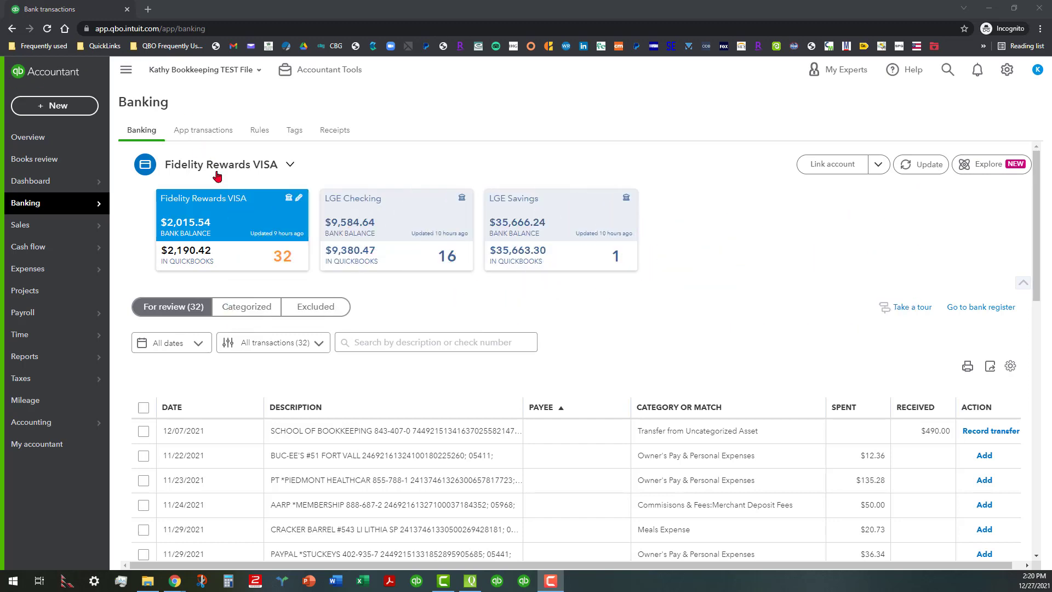
mouse_move(237, 228)
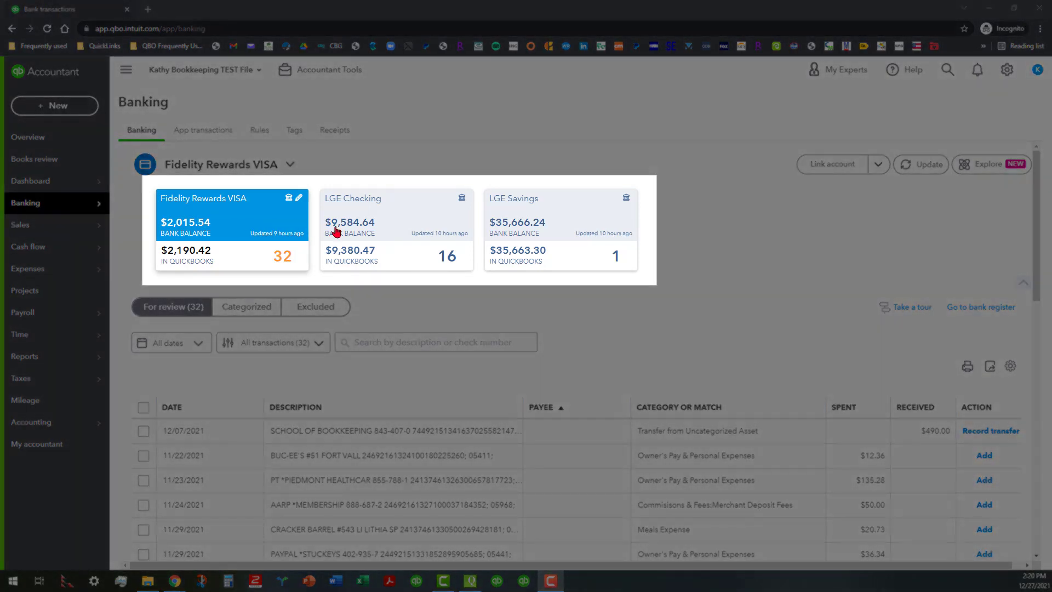
mouse_move(240, 228)
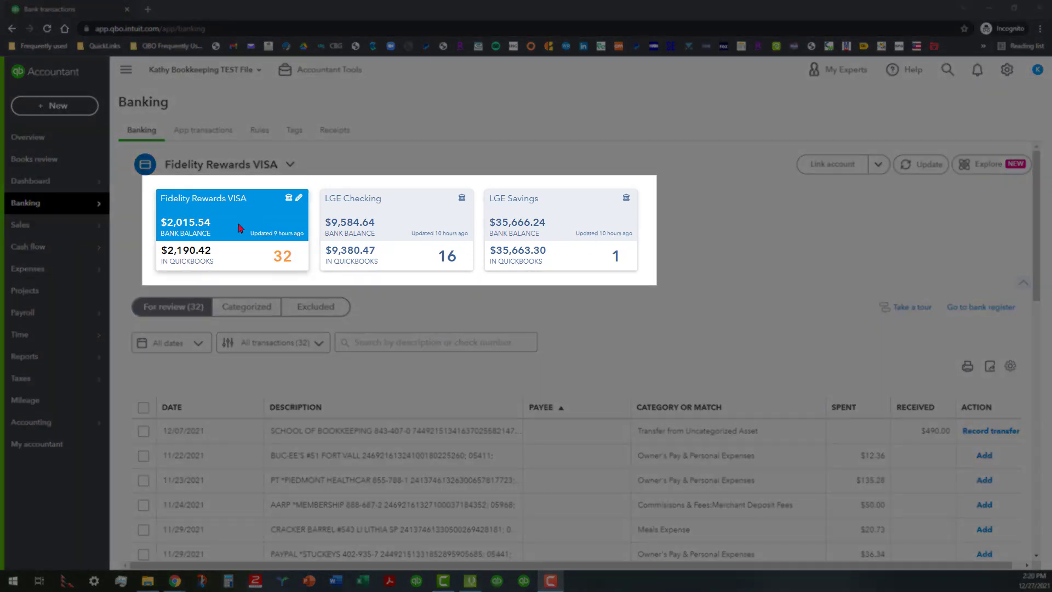
mouse_move(391, 233)
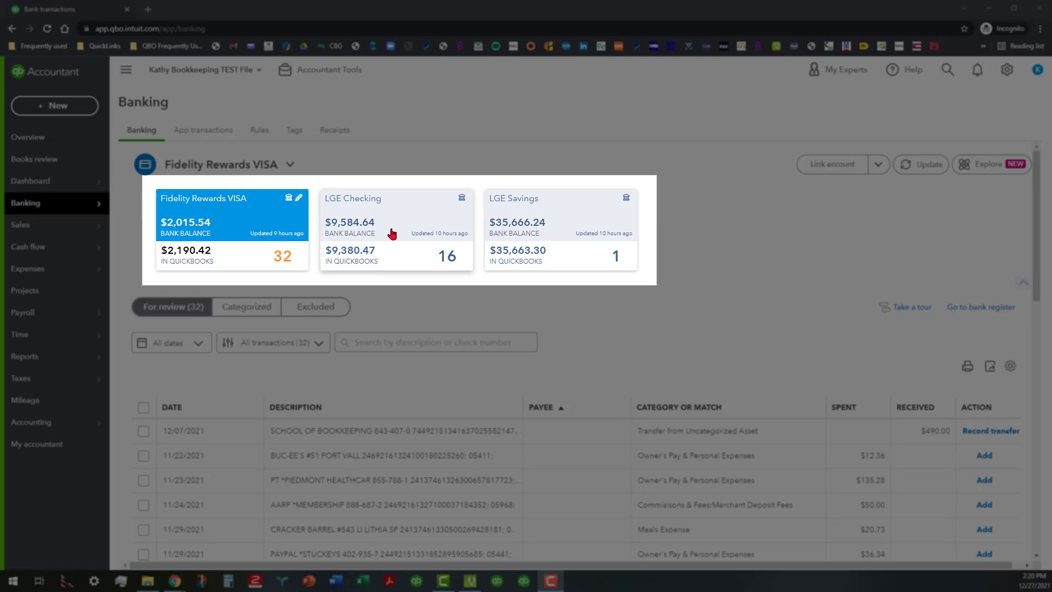
mouse_move(567, 252)
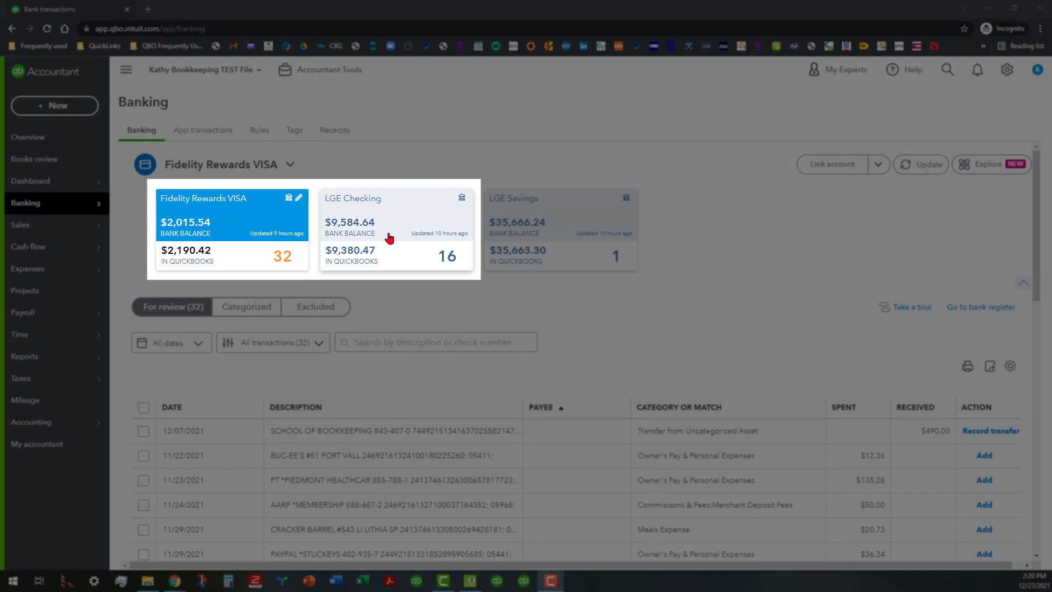
mouse_move(235, 220)
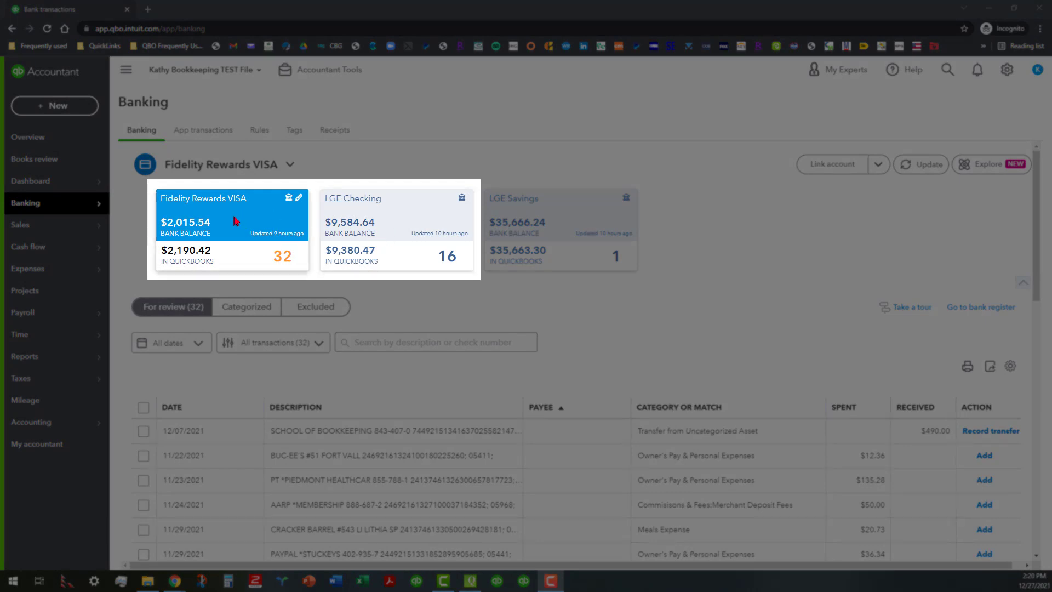
mouse_move(385, 233)
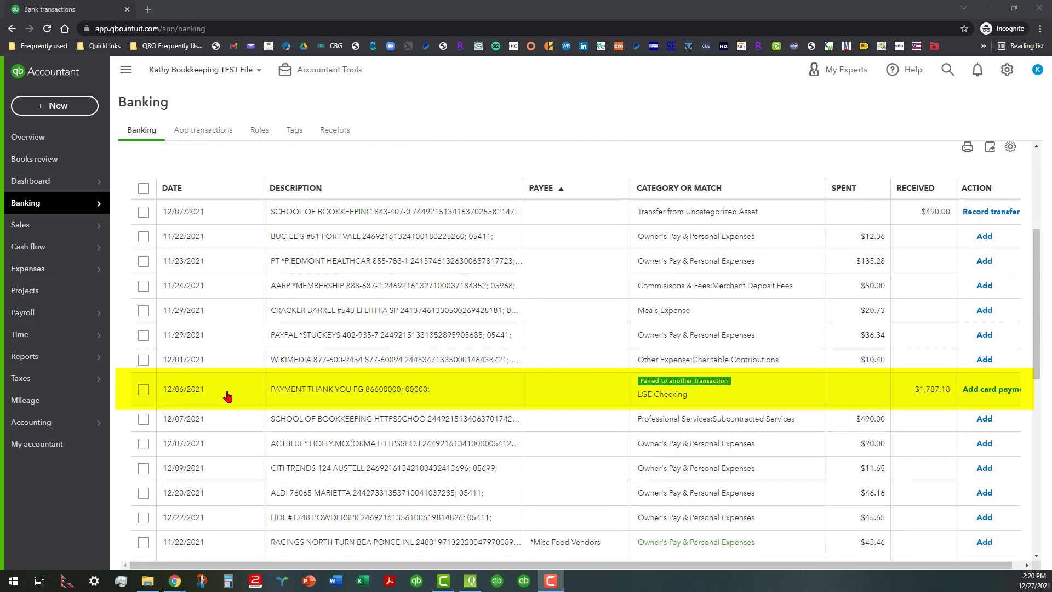
mouse_move(690, 399)
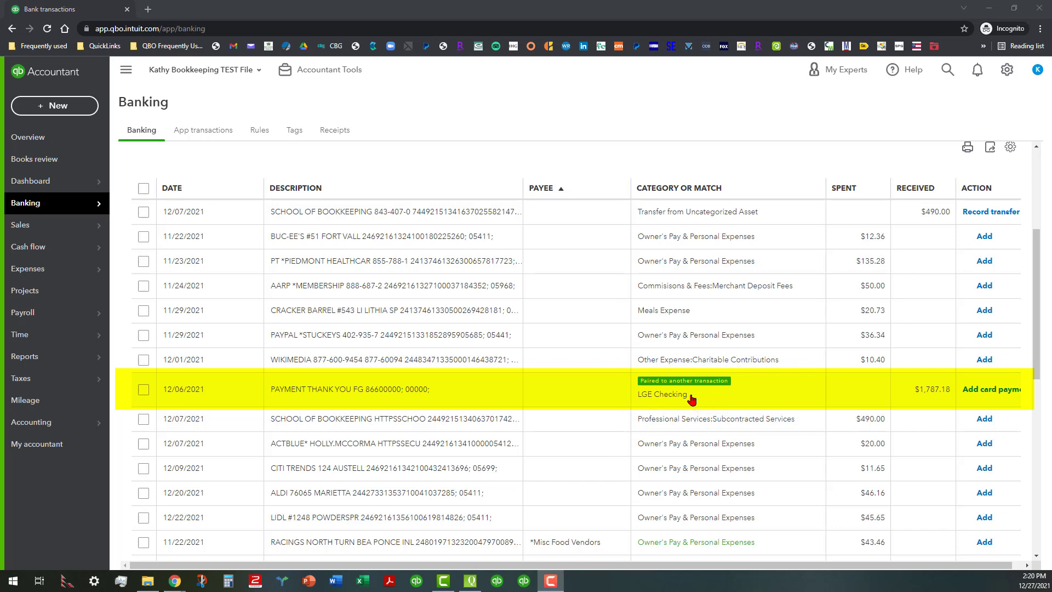
Step: Assign vendor Fidelity VISA to the $1,787.18 LGE Checking card payment, then close it unsaved
click(349, 389)
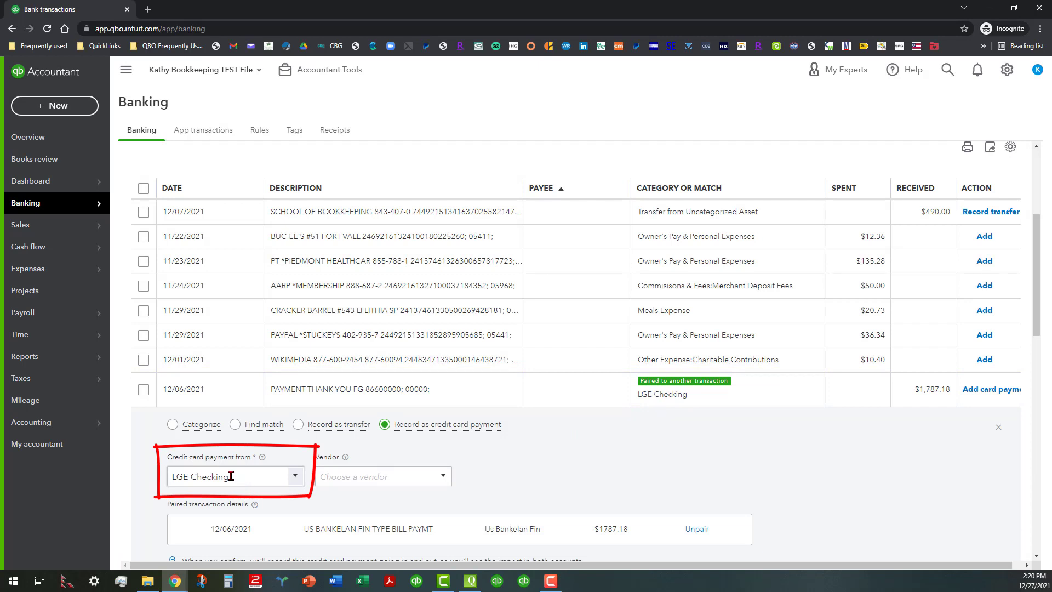
mouse_move(262, 457)
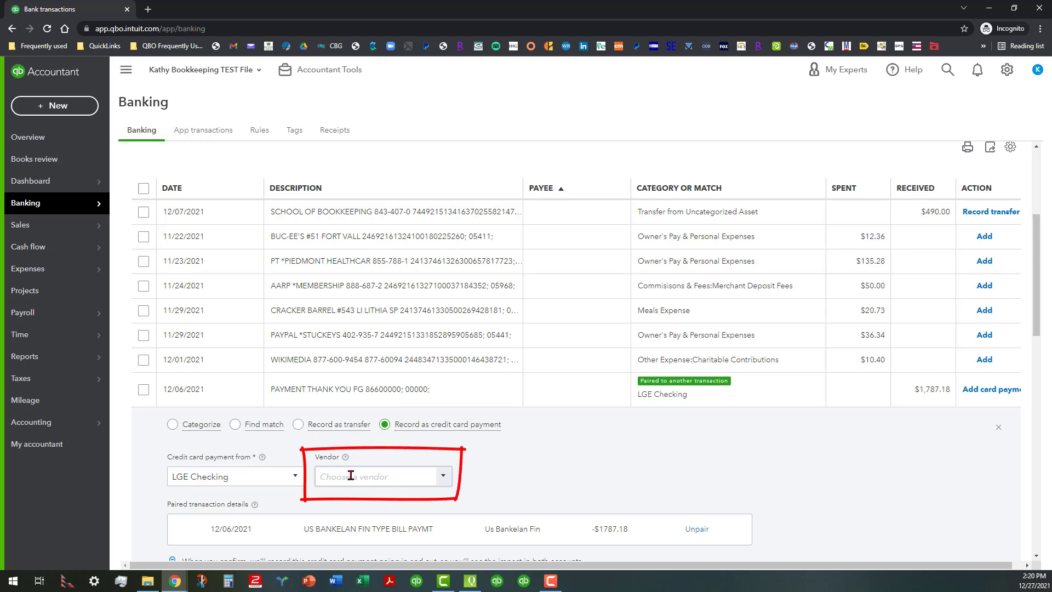
mouse_move(344, 457)
text(Fide)
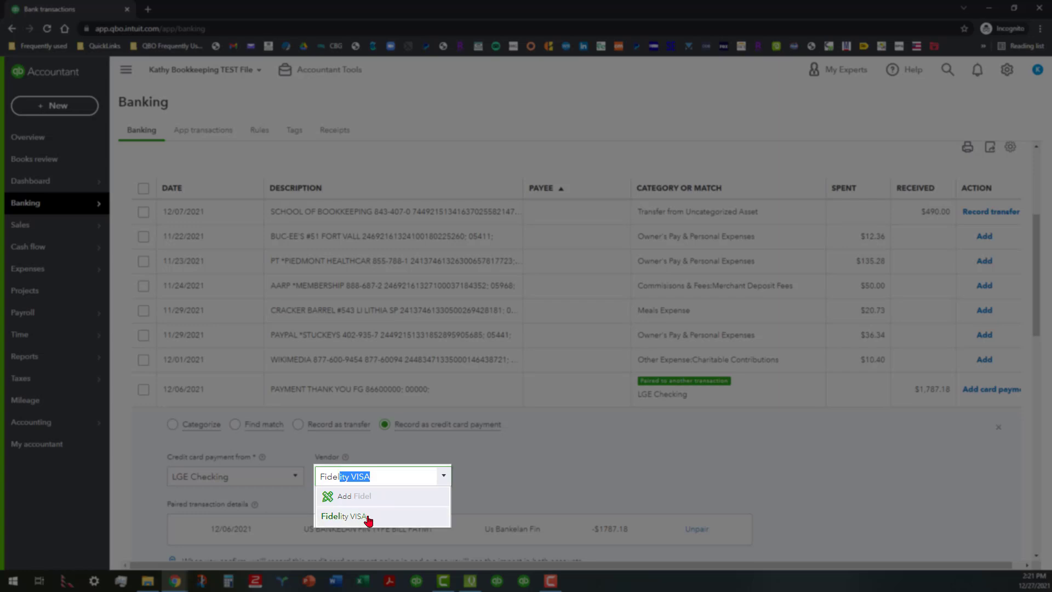
click(344, 515)
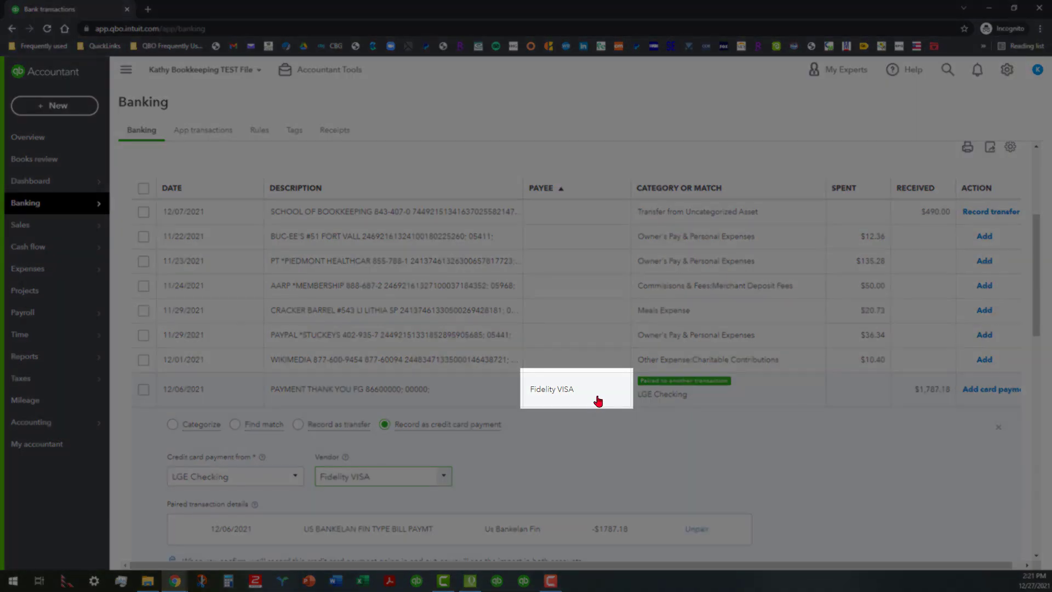
click(552, 389)
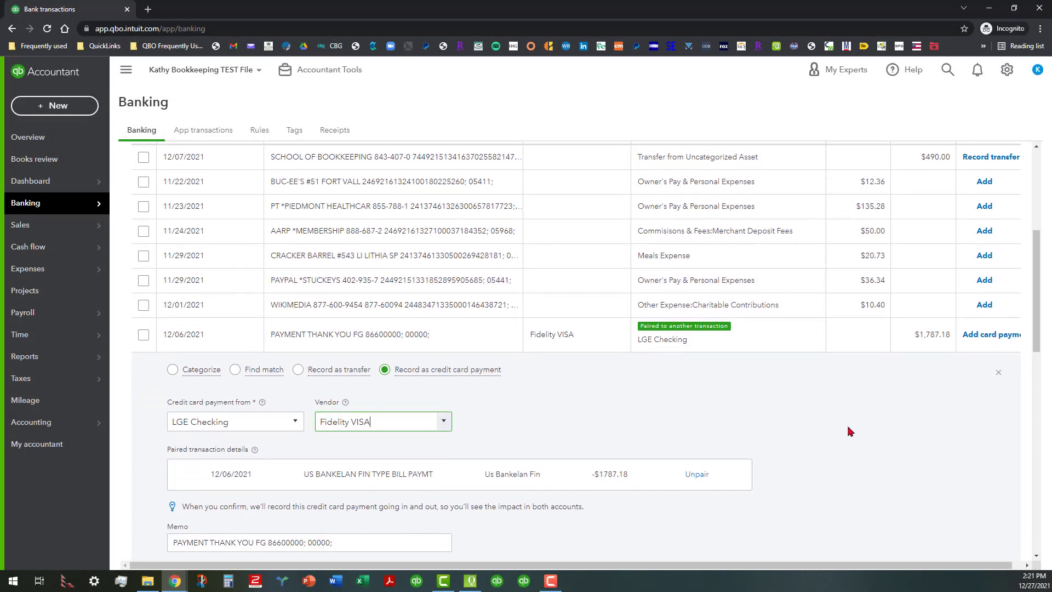
scroll(down, 3)
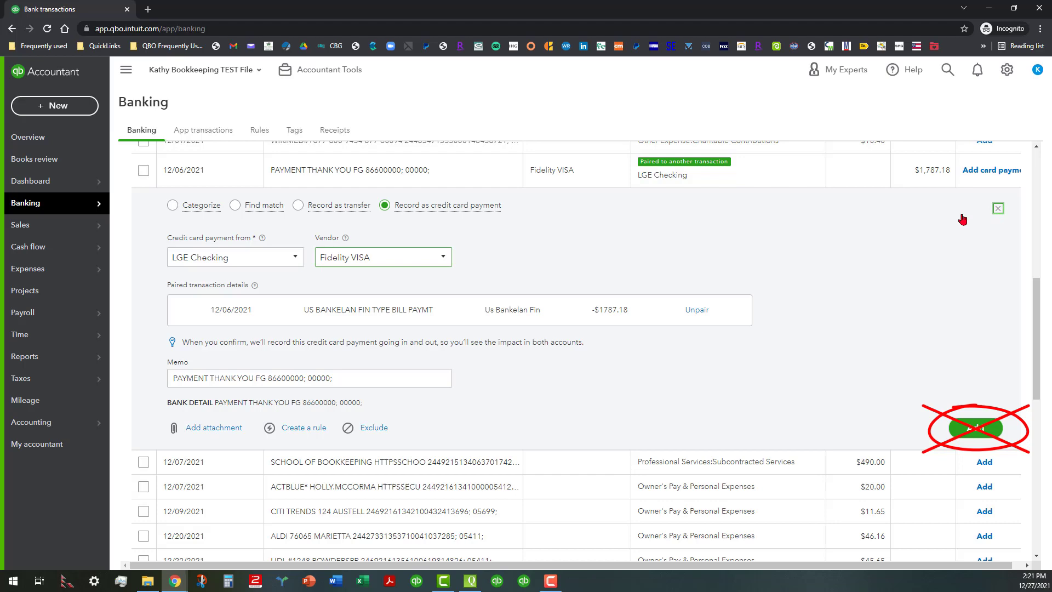
click(998, 209)
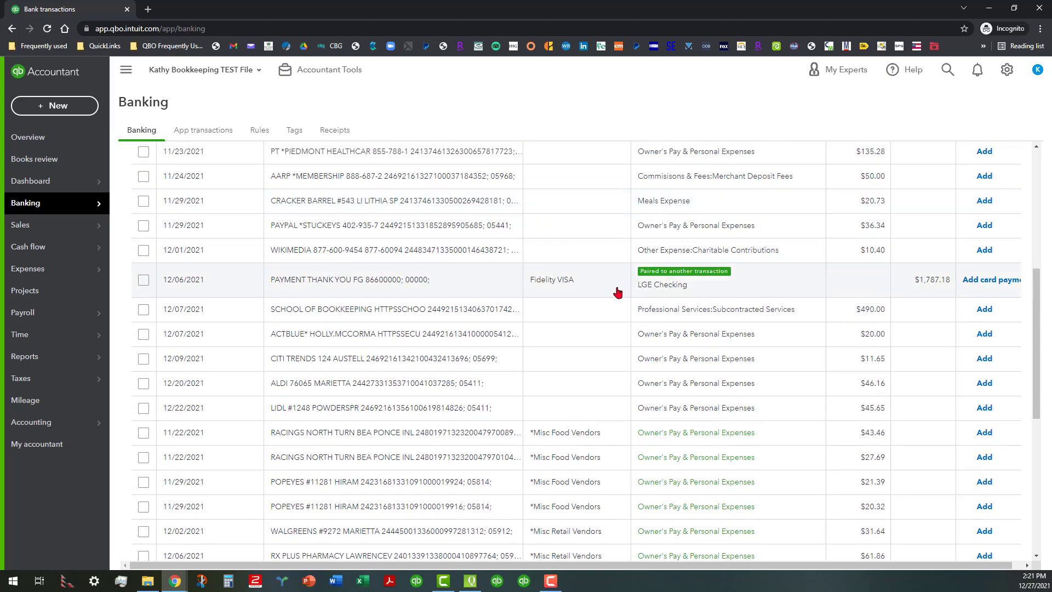
Step: Locate the paired $1,787.18 US BANKELAN FIN bill payment in LGE Checking's For review list
click(550, 279)
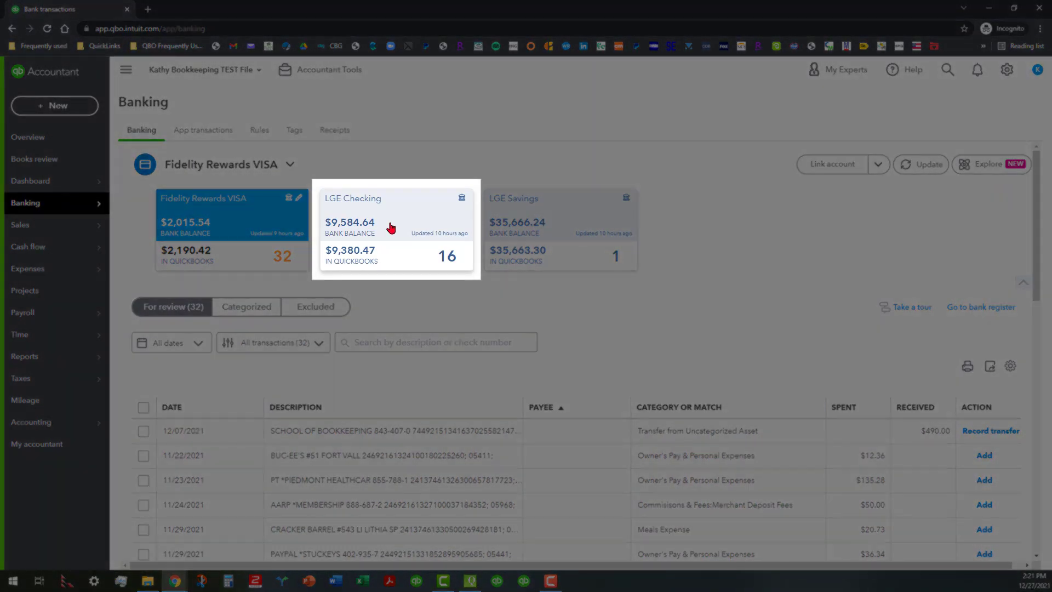
click(395, 215)
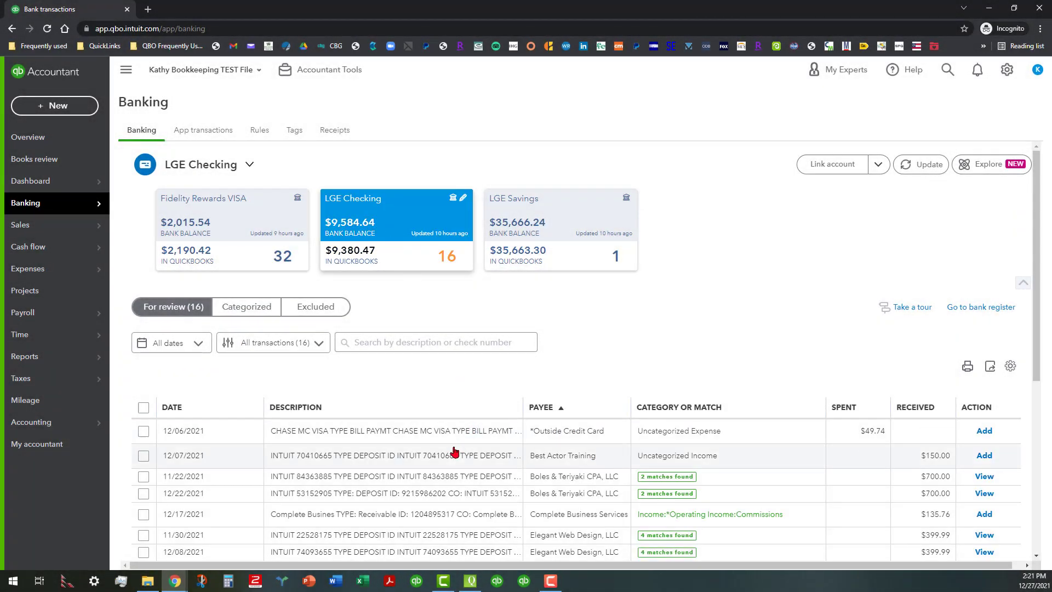
scroll(down, 3)
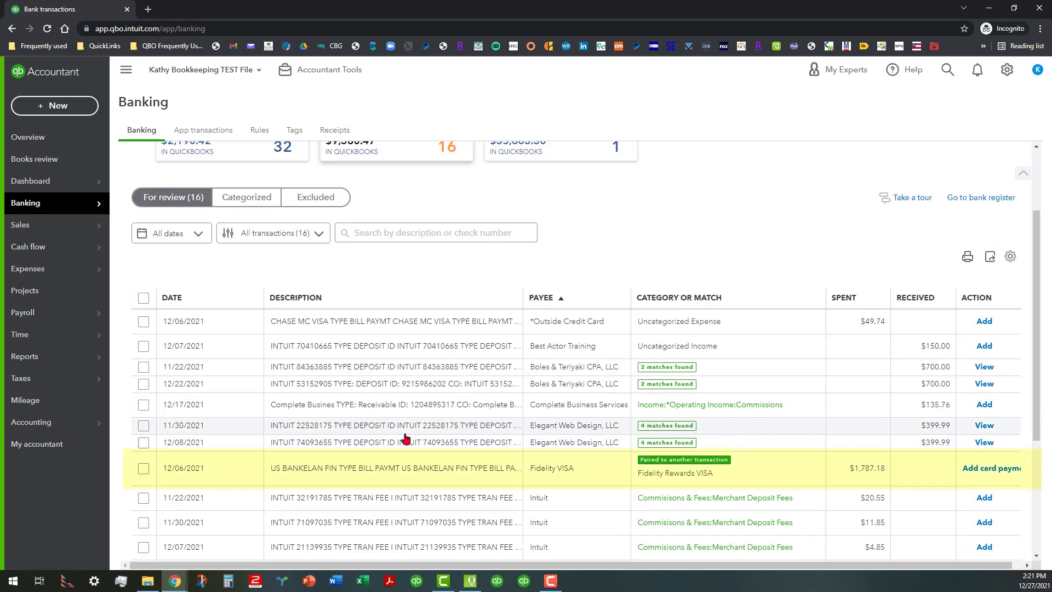
mouse_move(400, 482)
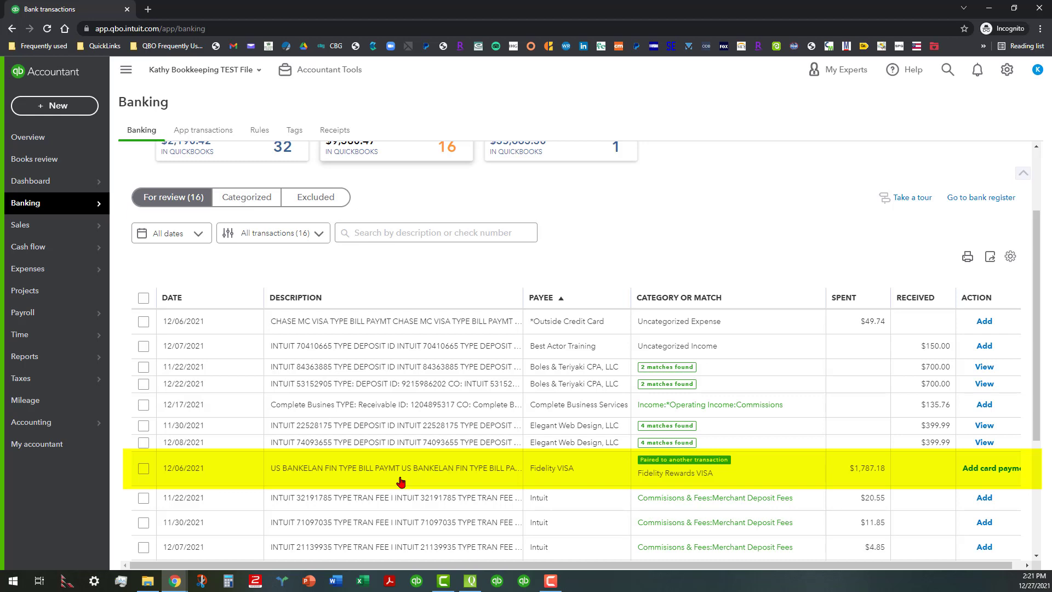
click(394, 468)
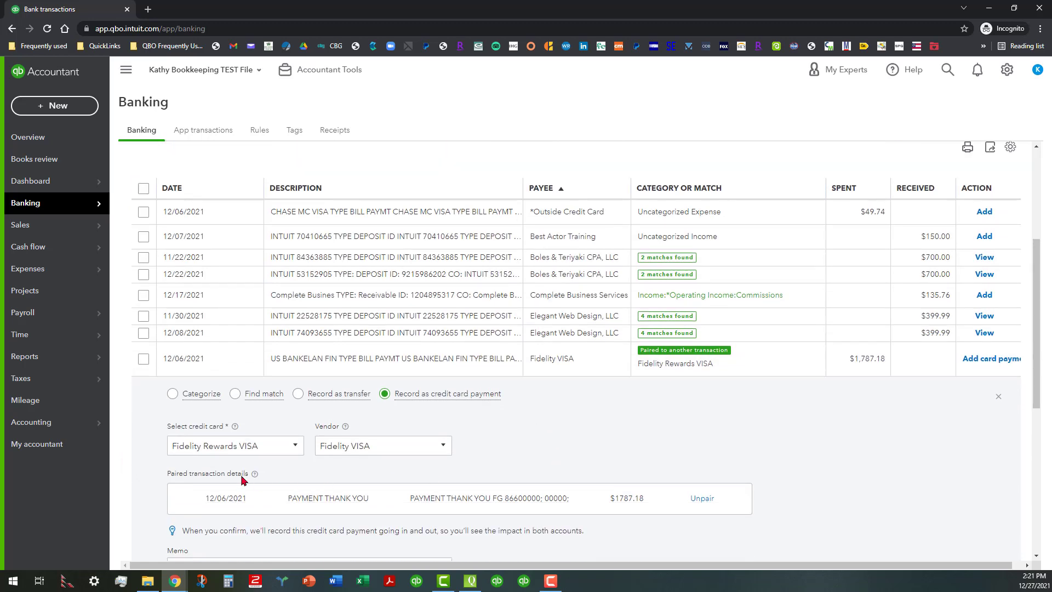
mouse_move(234, 426)
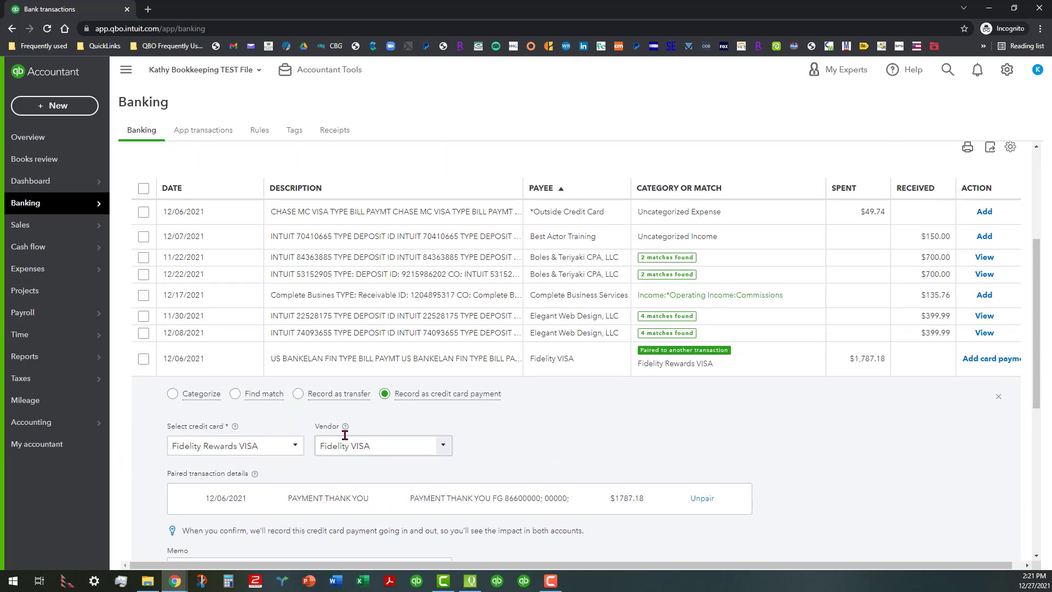
mouse_move(344, 426)
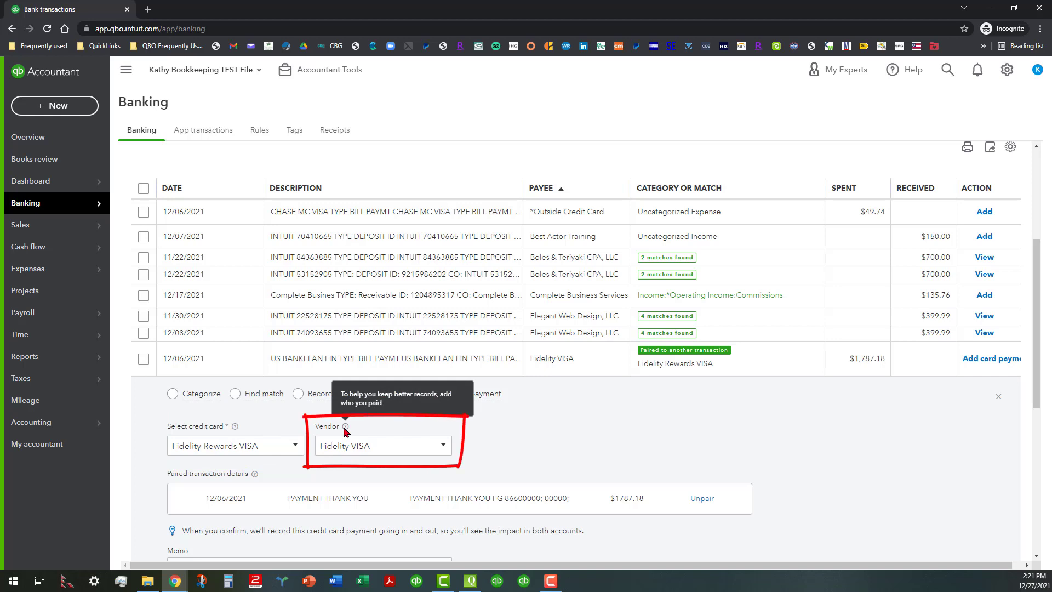
mouse_move(540, 454)
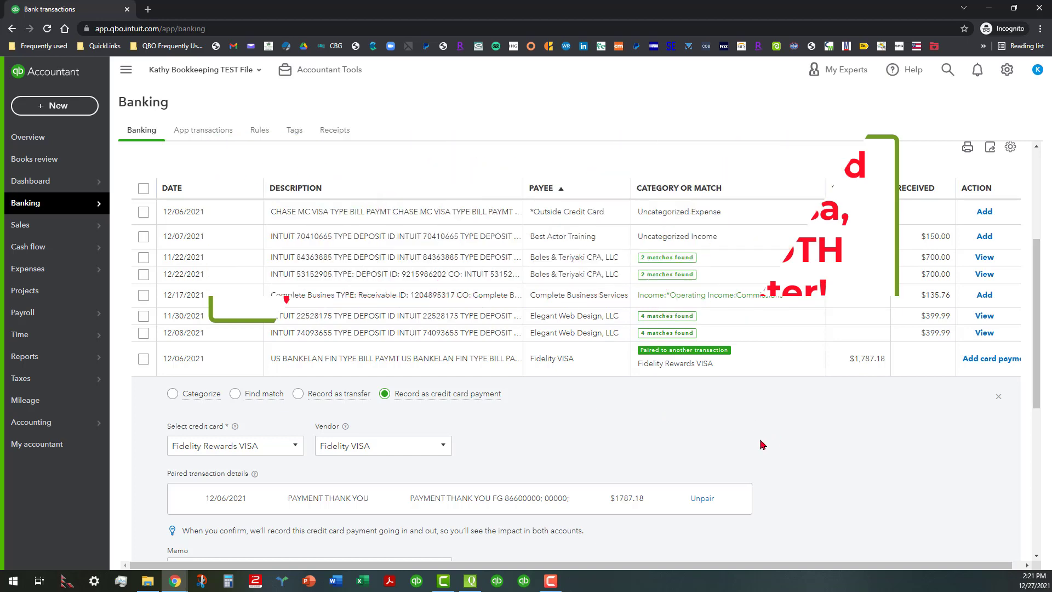
click(997, 396)
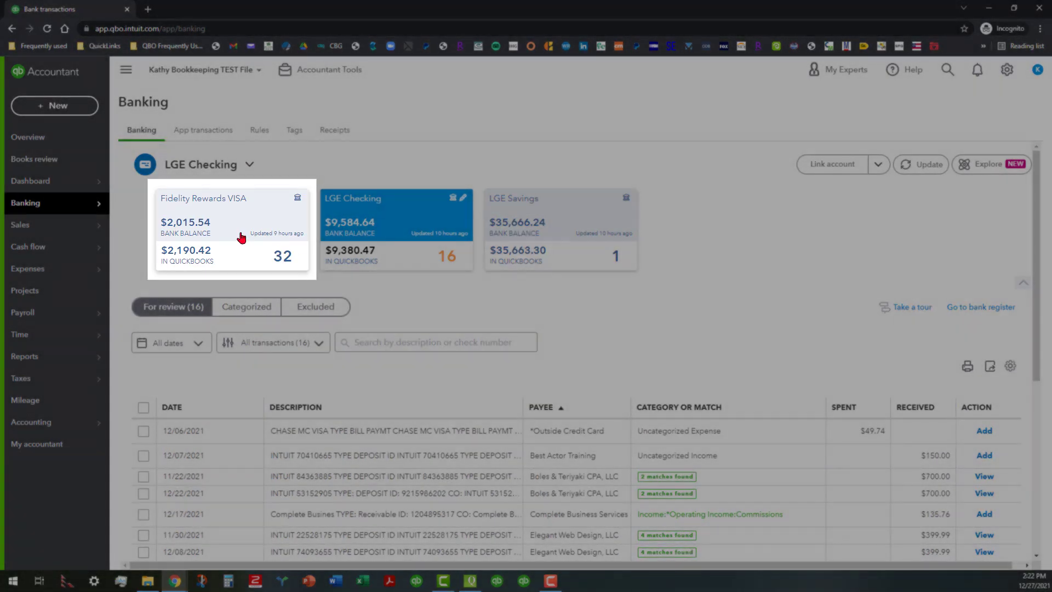
Step: Back in Fidelity Rewards VISA, pick Fidelity VISA as vendor on the $1,787.18 payment
click(231, 228)
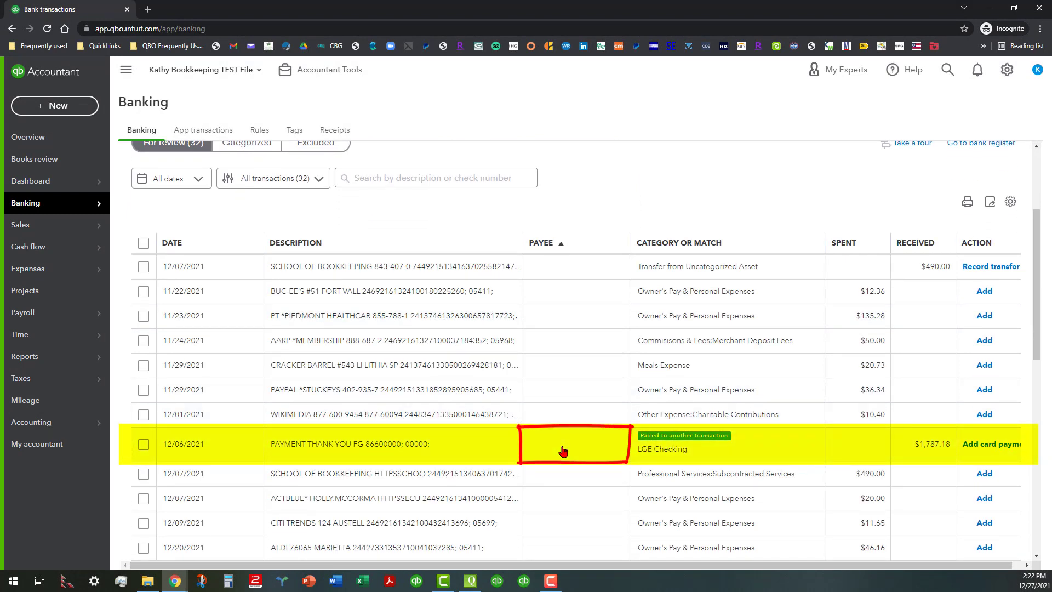
click(563, 444)
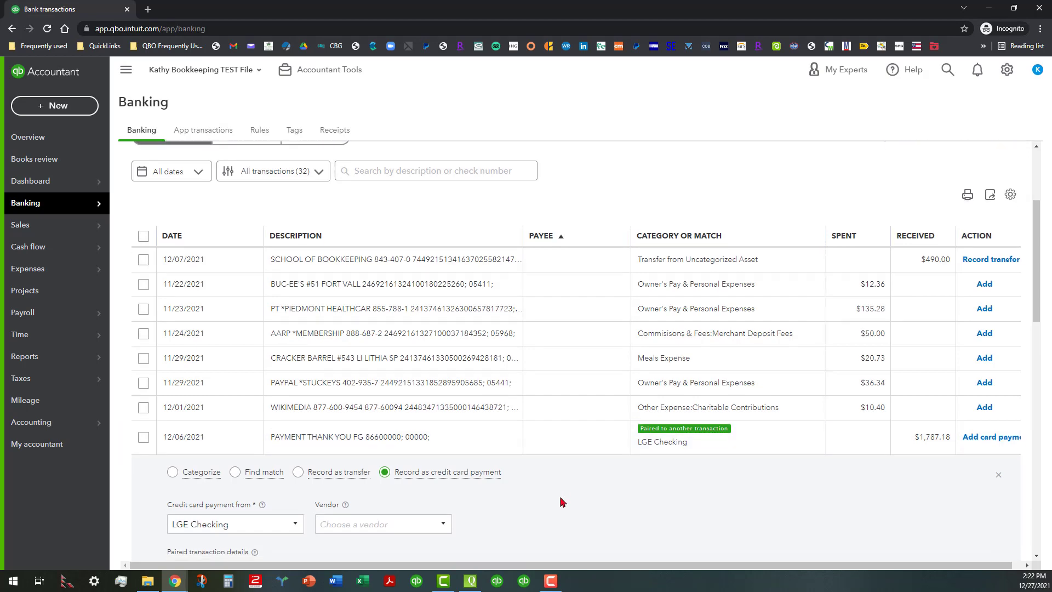
click(376, 523)
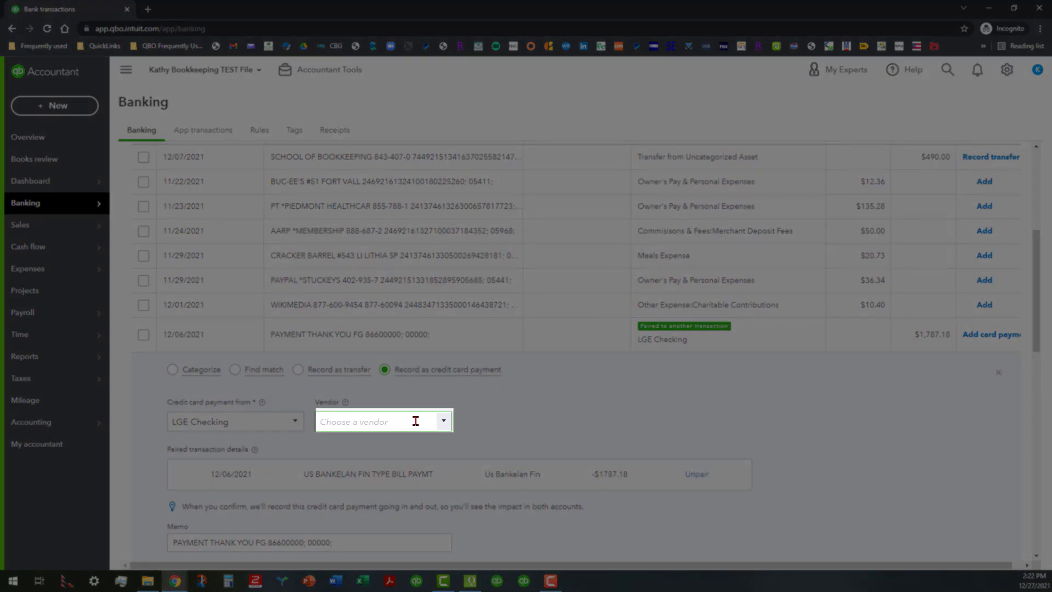
text(Fid)
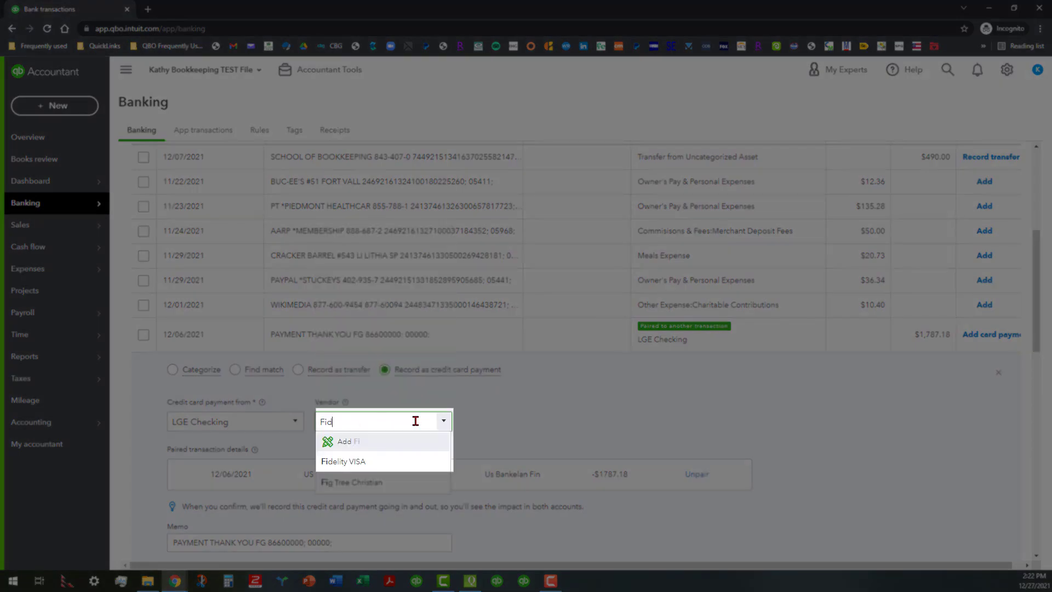
click(343, 461)
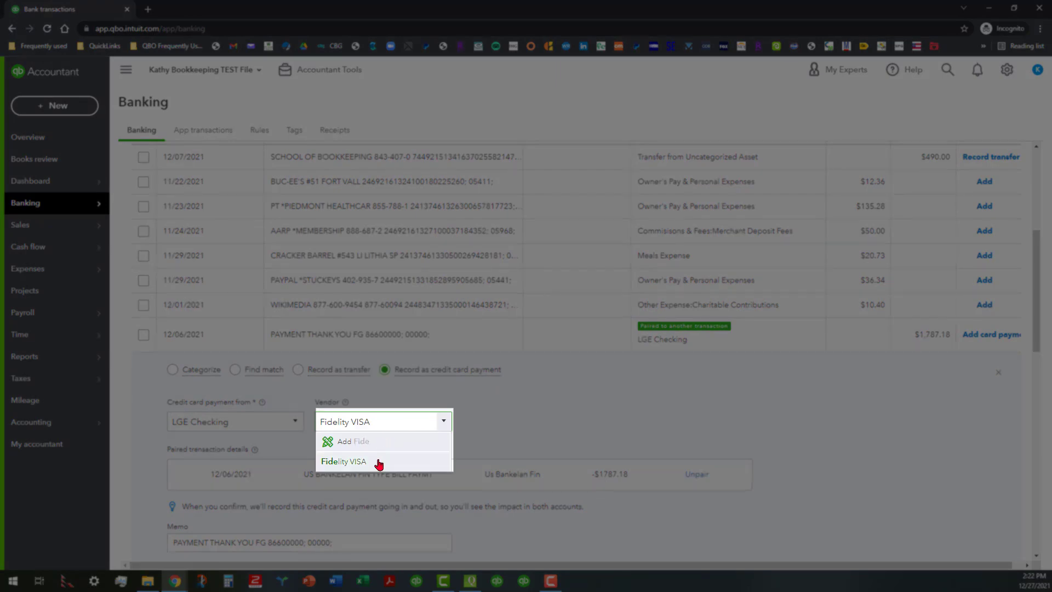
click(343, 461)
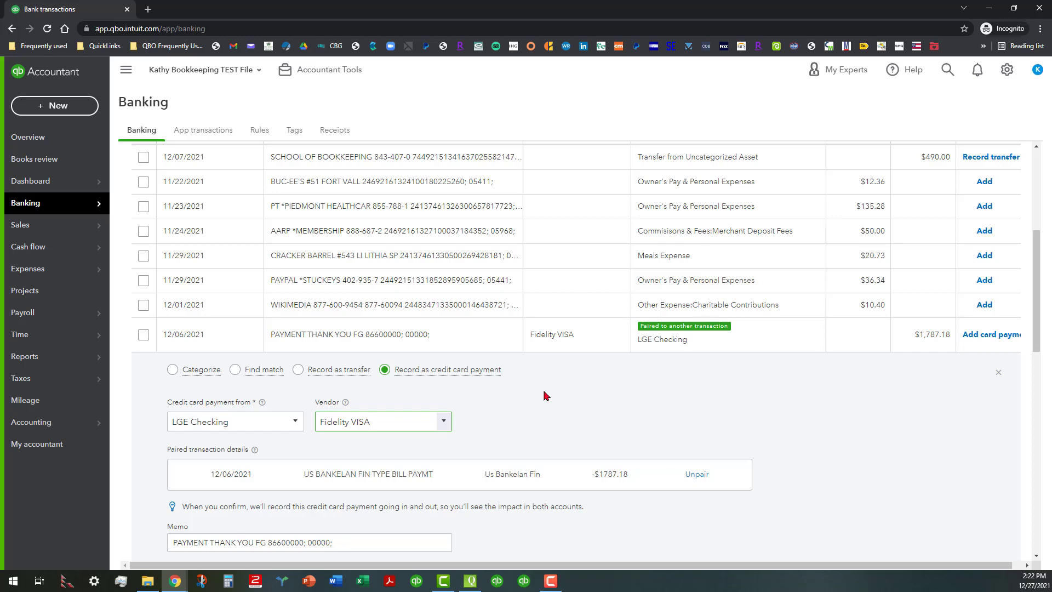
scroll(down, 3)
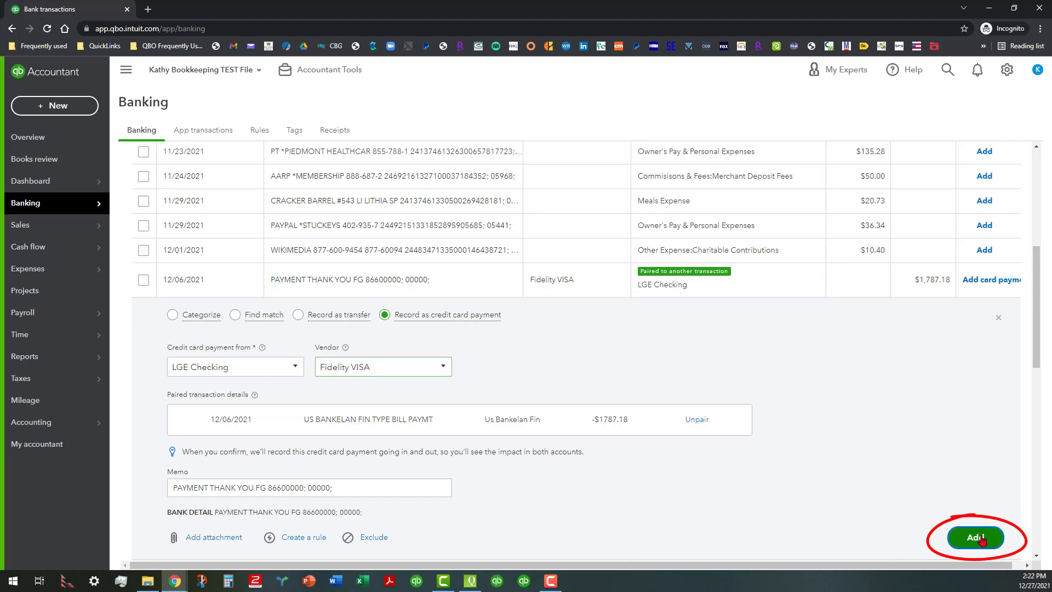
Step: Add the $1,787.18 payment and sort the Categorized list by date, newest first
click(973, 536)
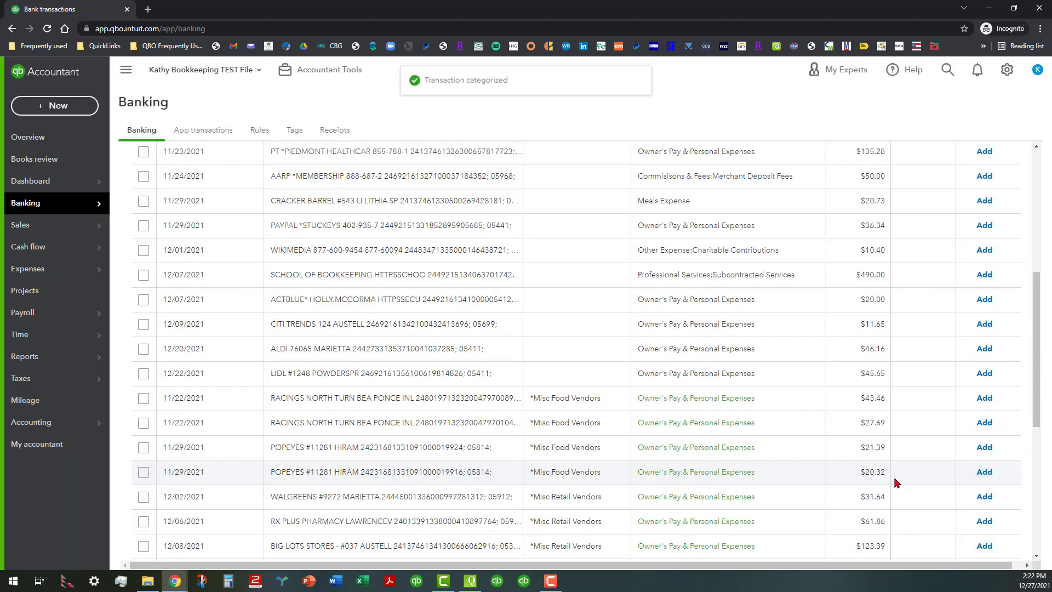
scroll(up, 3)
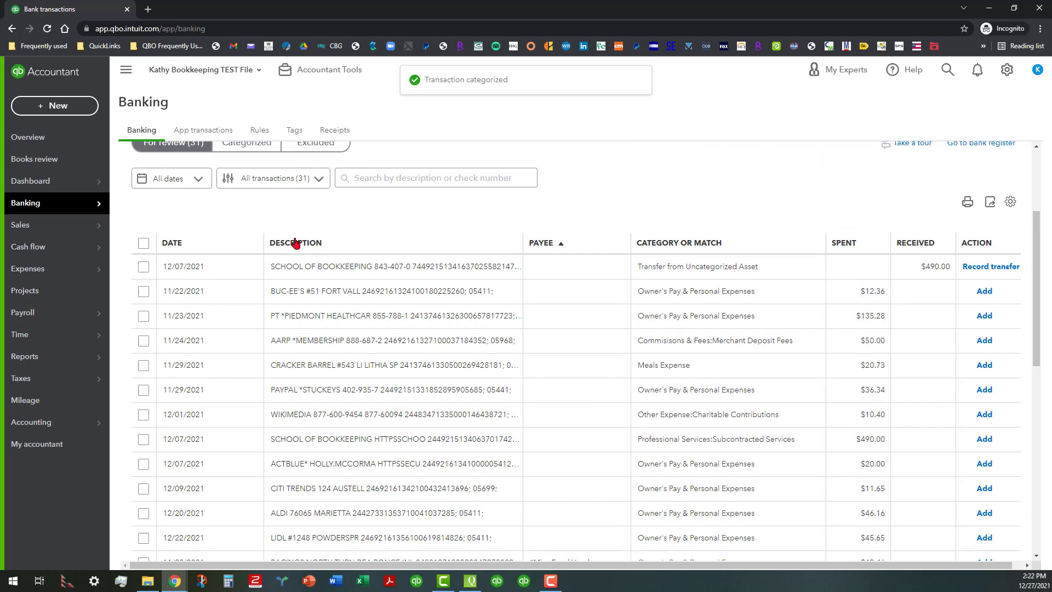
click(246, 307)
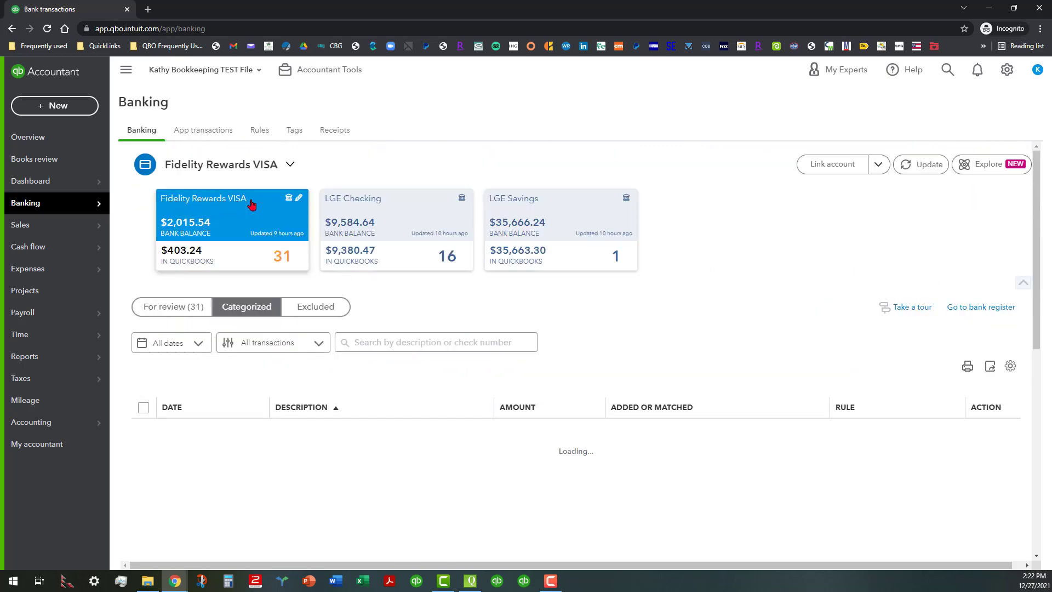
click(245, 307)
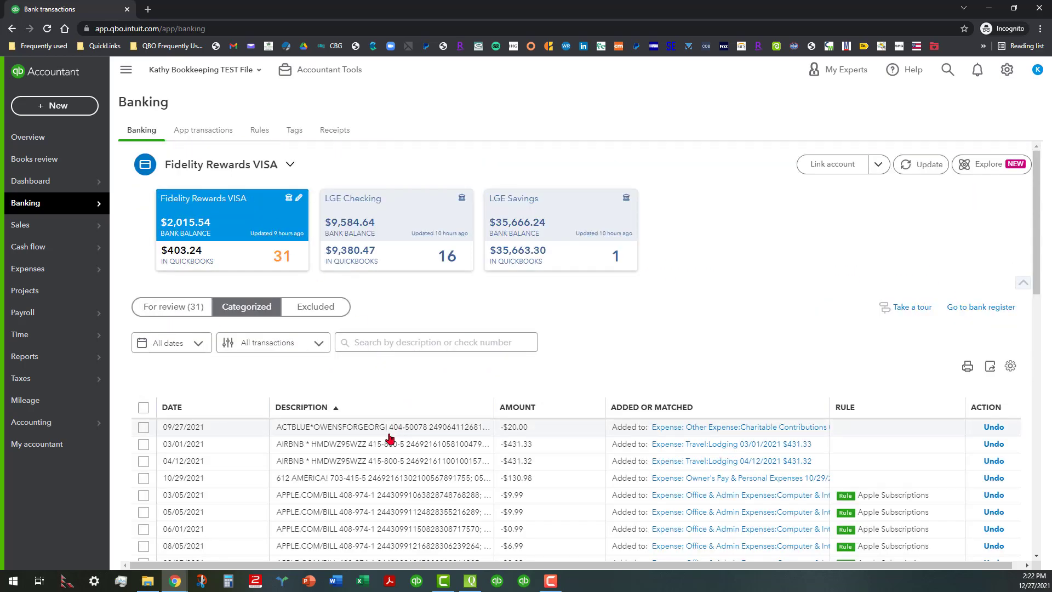
mouse_move(240, 409)
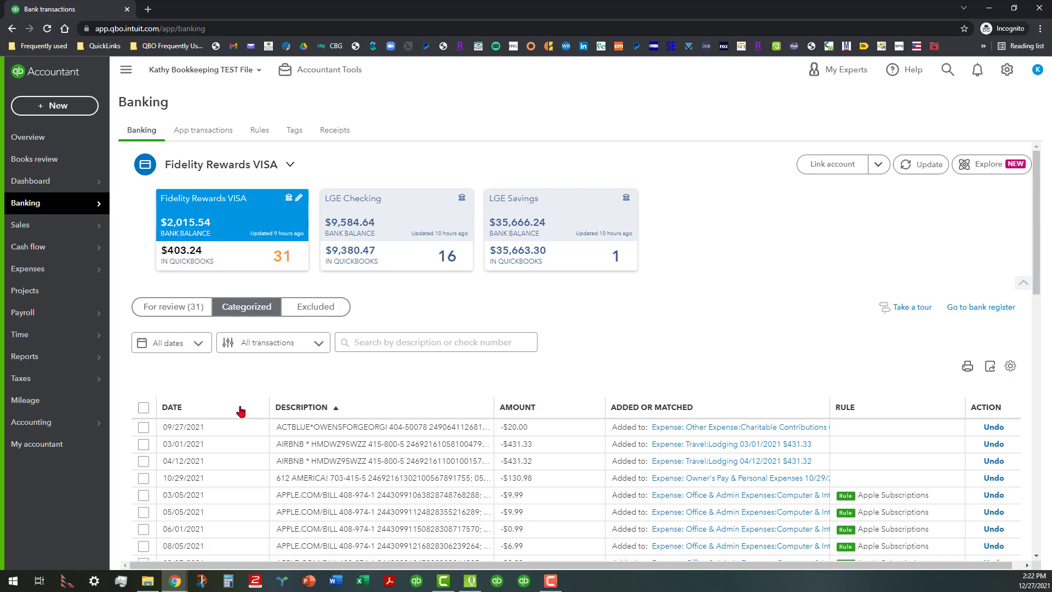
click(172, 407)
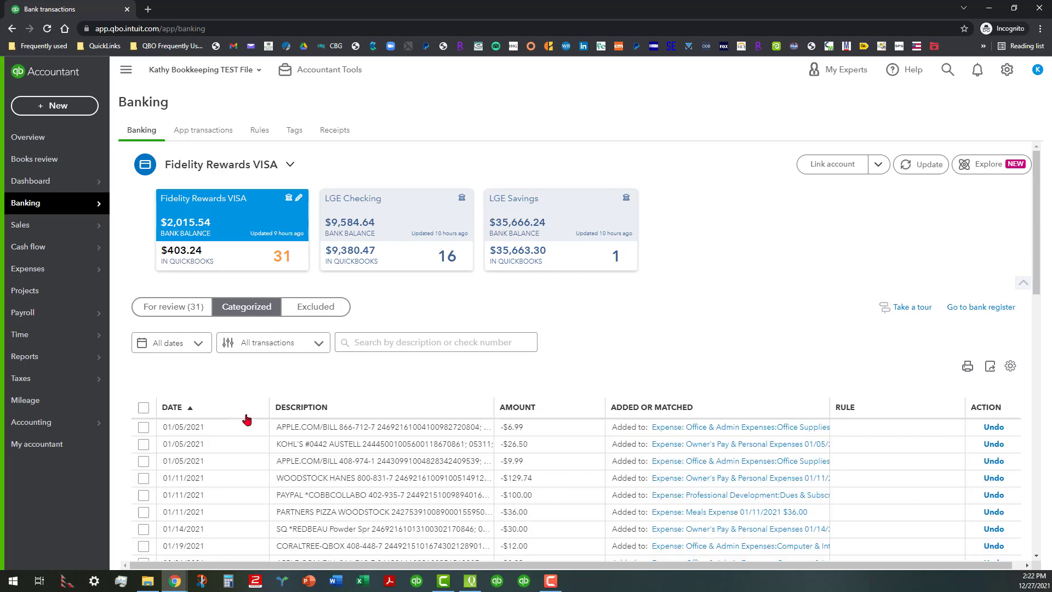
click(172, 407)
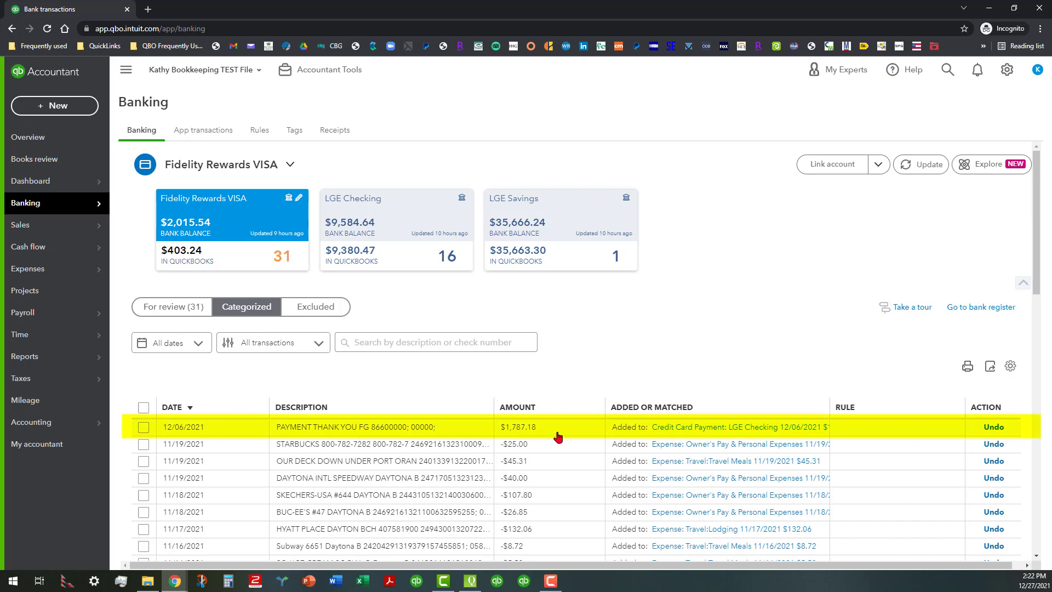
mouse_move(436, 430)
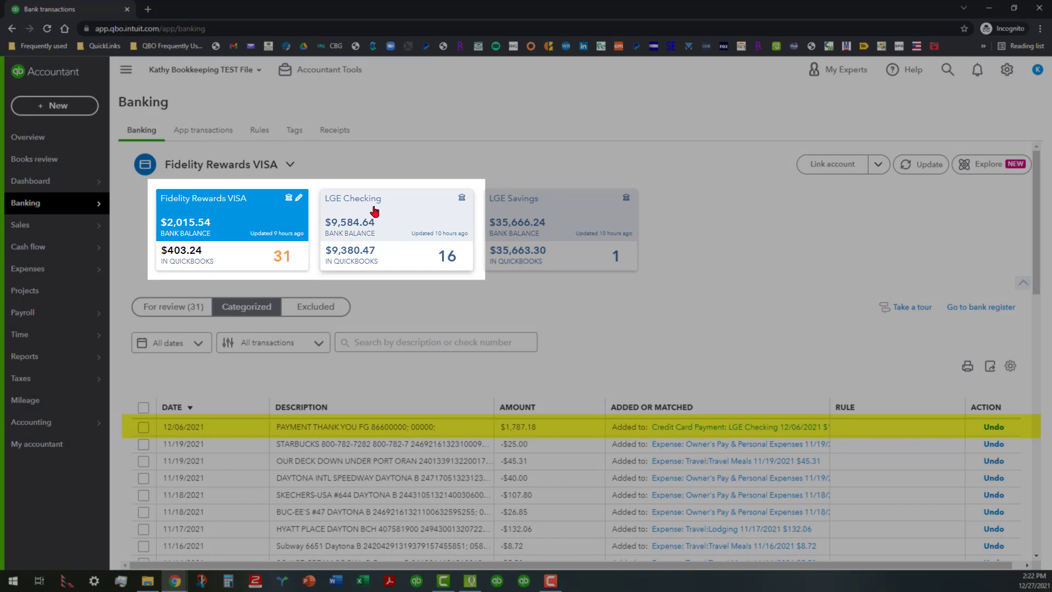
Step: Check LGE Checking's Categorized list for the matched $1,787.18 payment, then go to its register
click(396, 215)
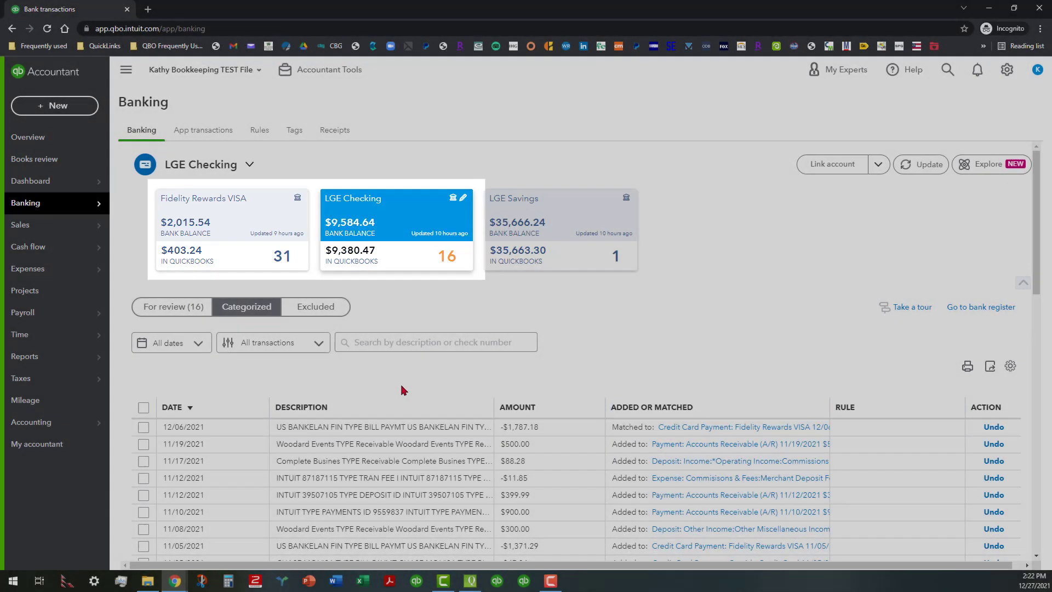
scroll(down, 3)
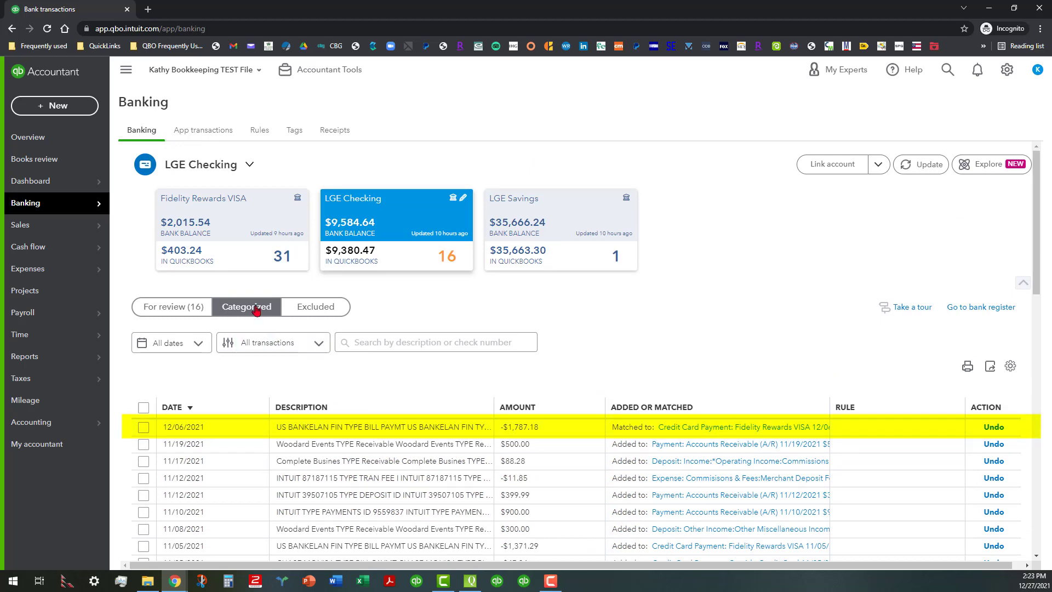
mouse_move(172, 306)
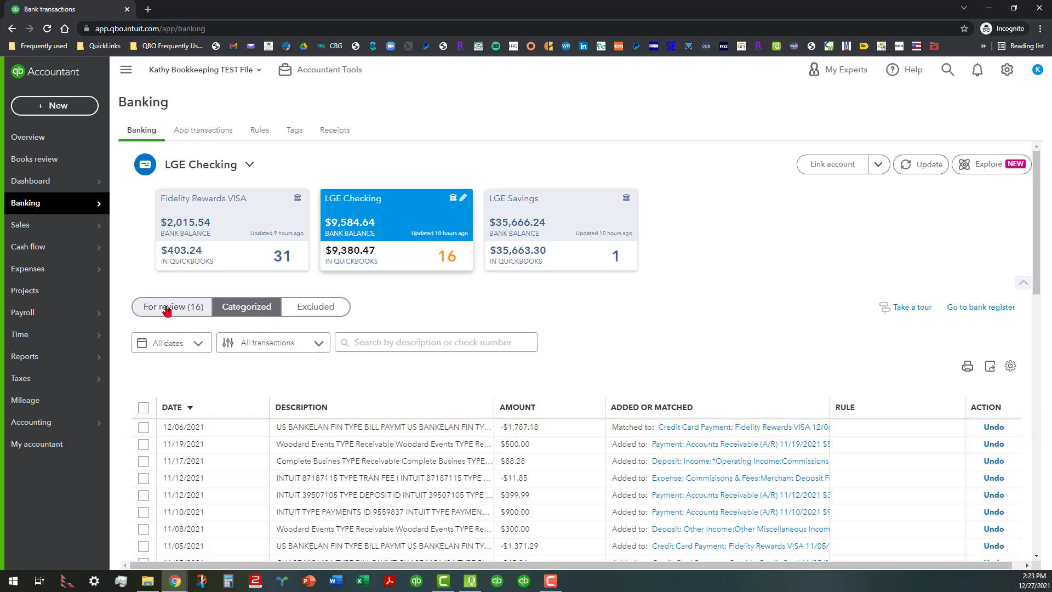
click(173, 306)
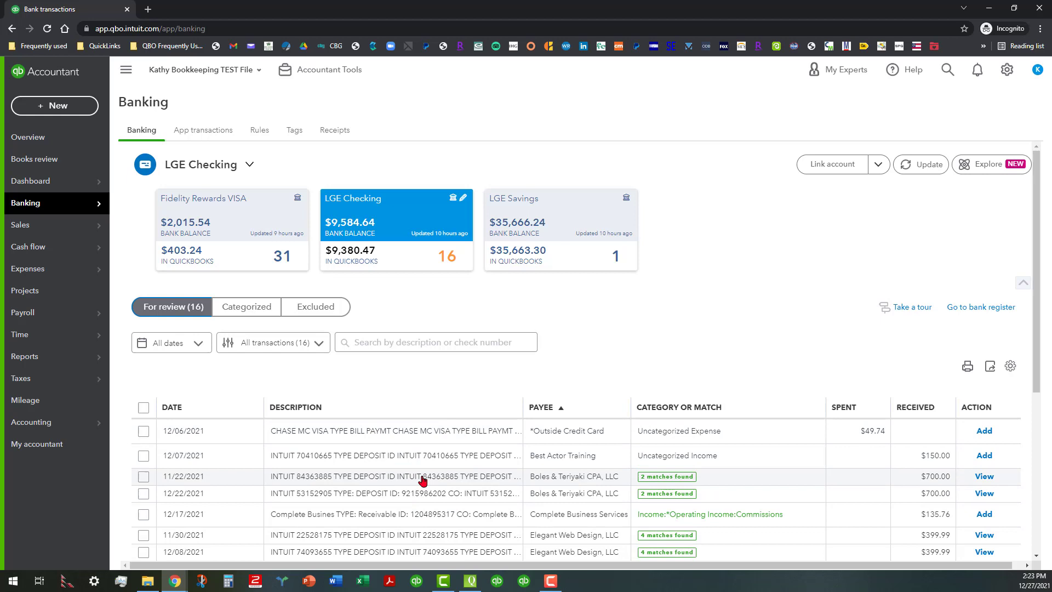
click(245, 307)
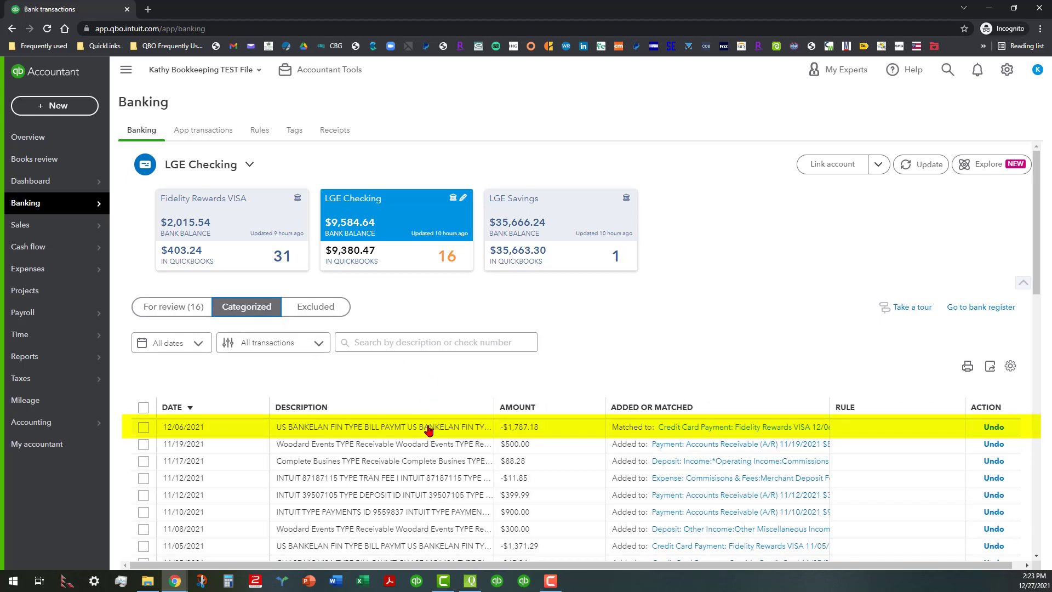
click(980, 307)
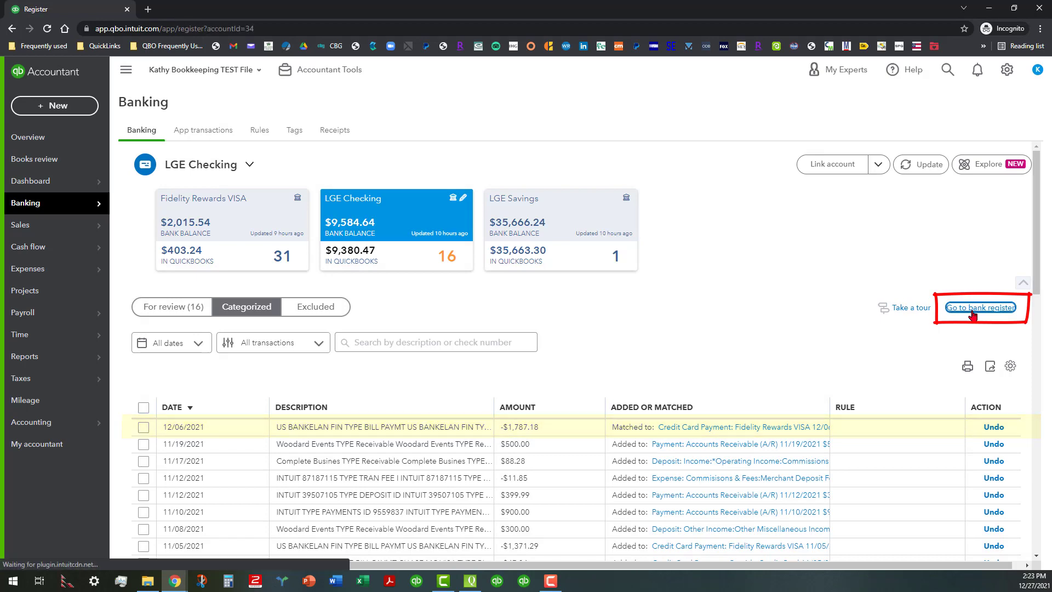
Step: Open the LGE Checking register showing the $1,787.18 Fidelity VISA payment, balance $7,593.29
click(980, 307)
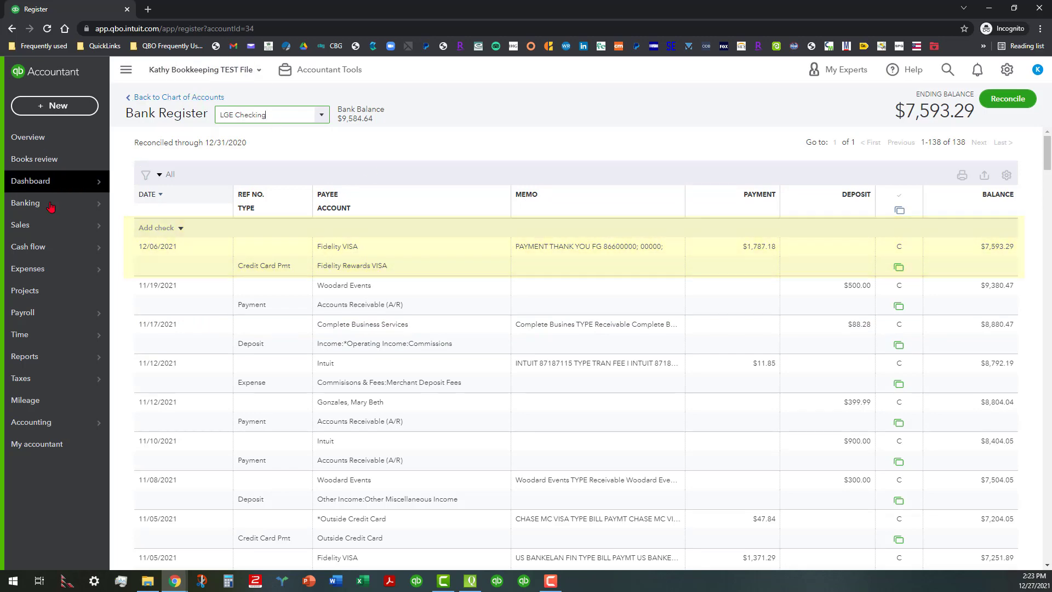
click(26, 203)
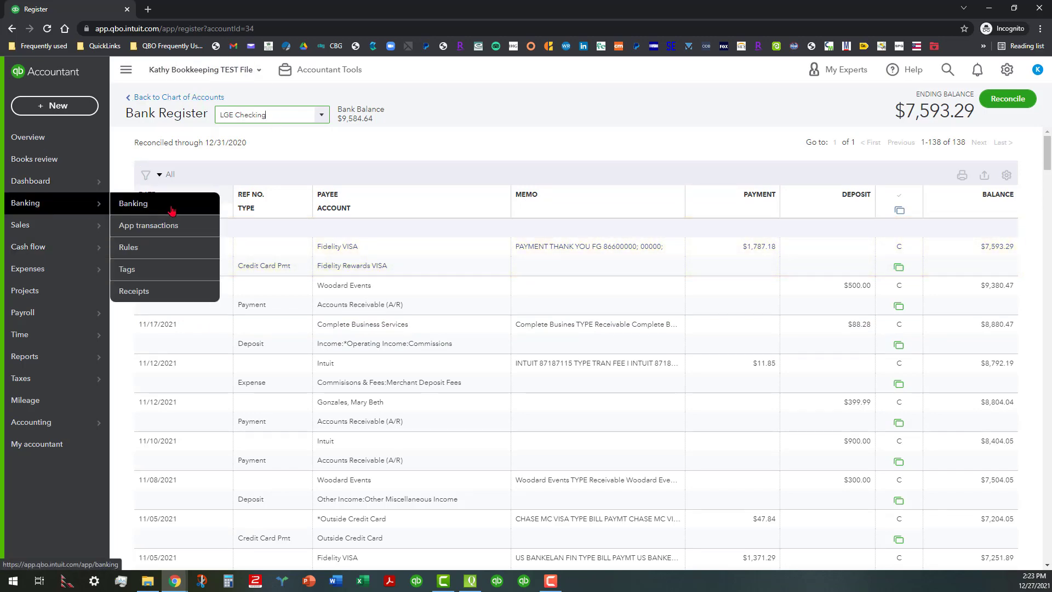
Step: Review the $1,787.18 LGE Checking payment in the Fidelity Rewards VISA register, then return to Banking
click(134, 203)
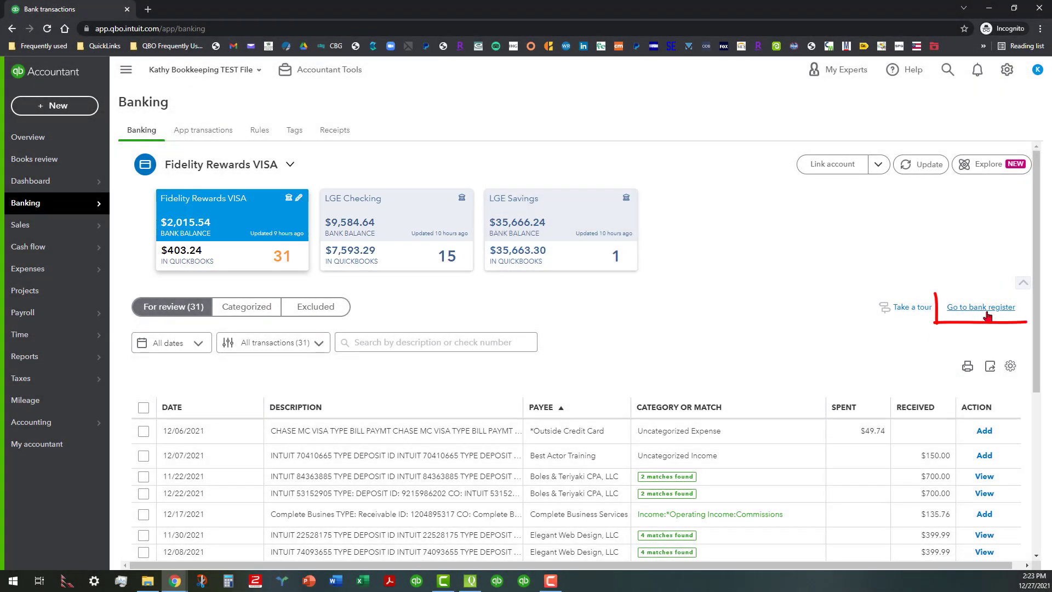
click(979, 307)
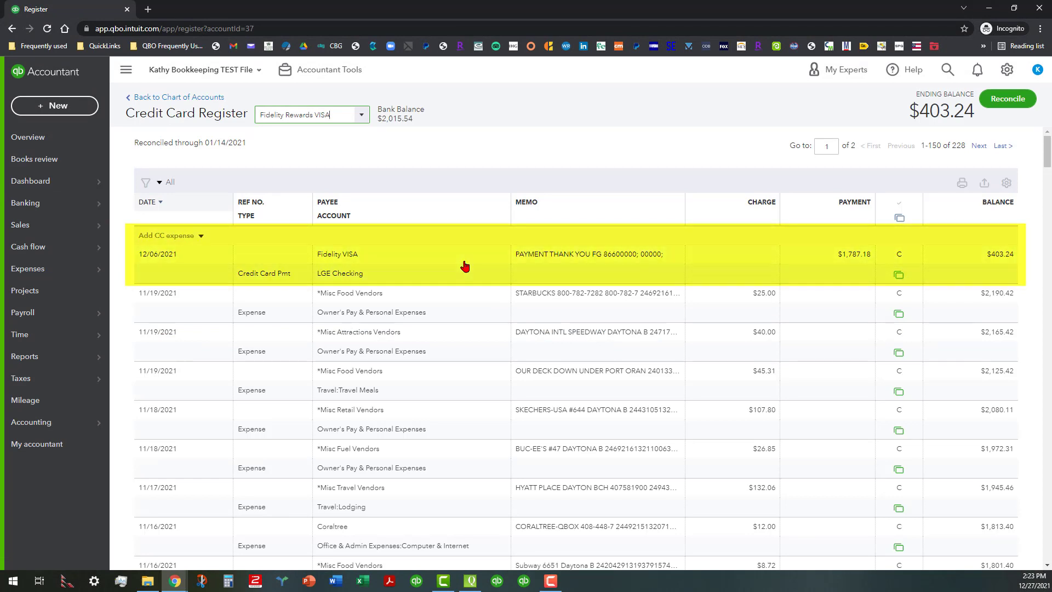
mouse_move(459, 274)
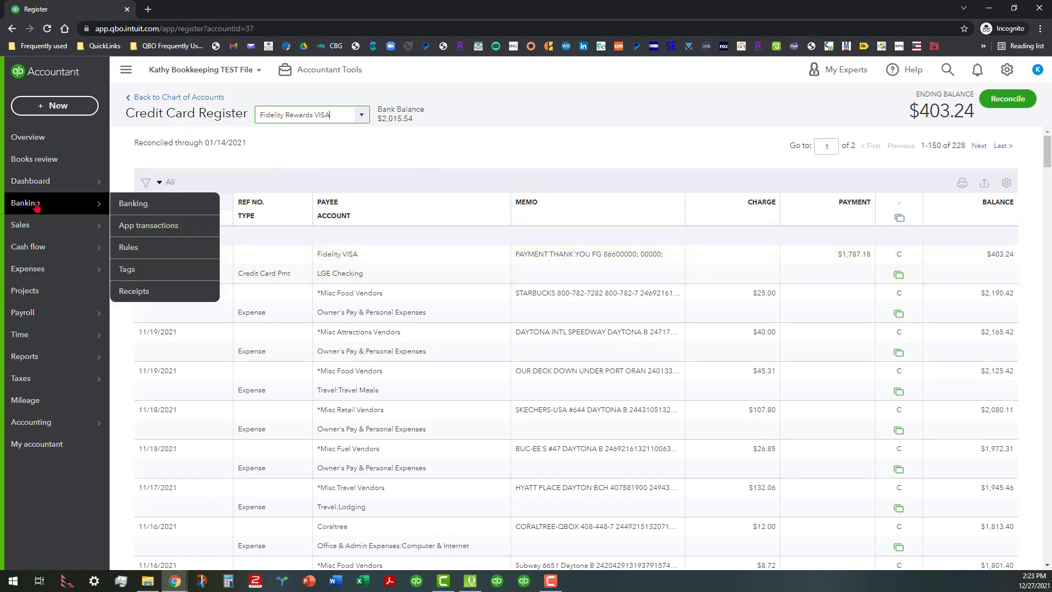
click(132, 203)
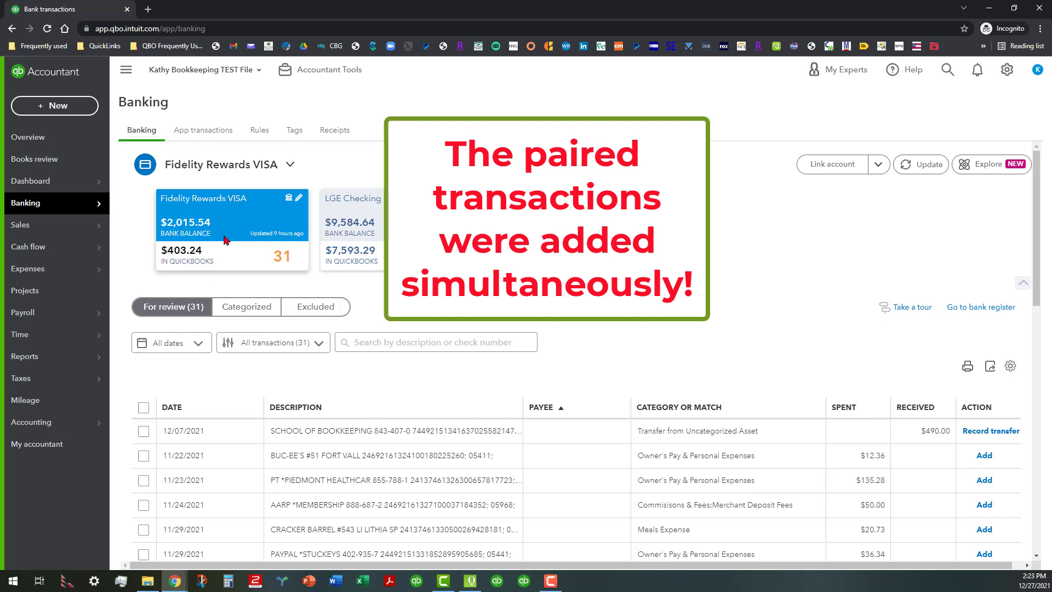
mouse_move(260, 230)
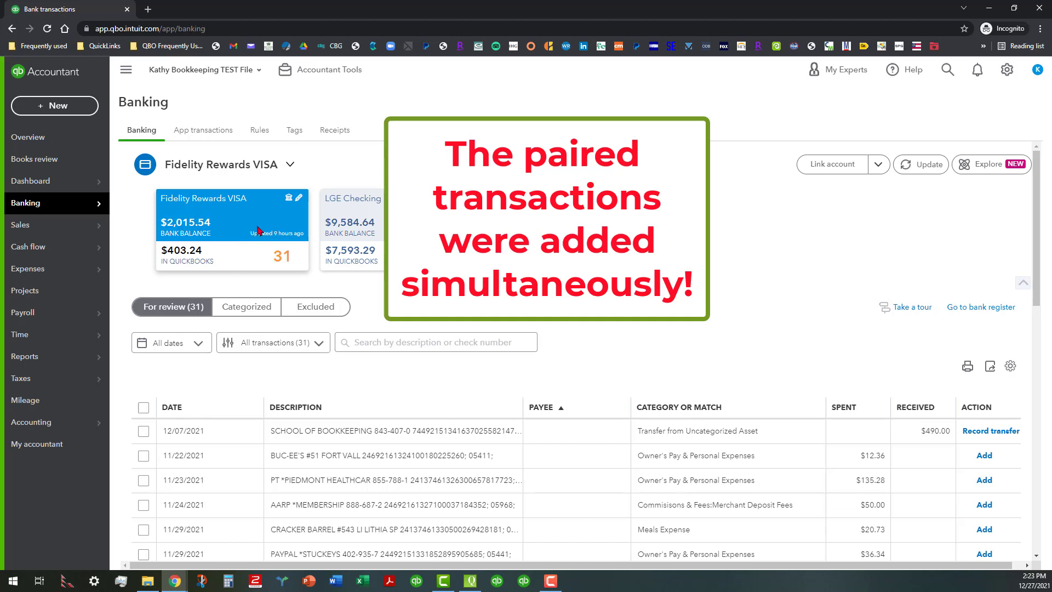